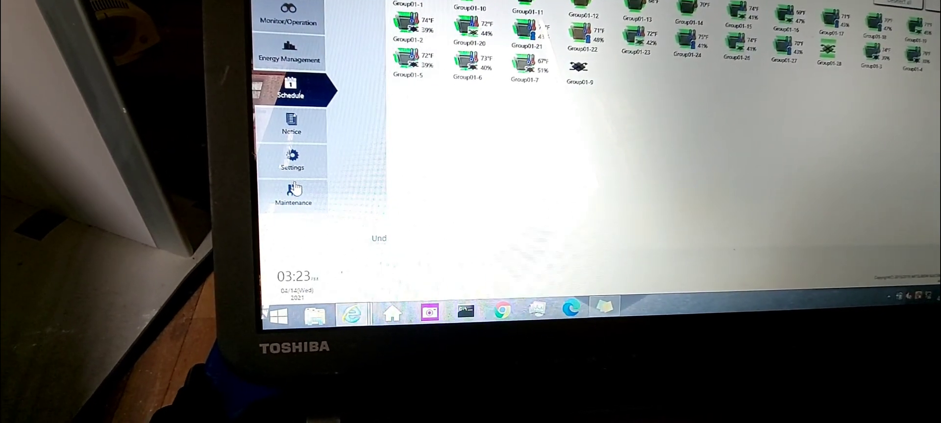
# Step: Open the Maintenance pages to reach the Outdoor Unit Status table
pyautogui.click(293, 193)
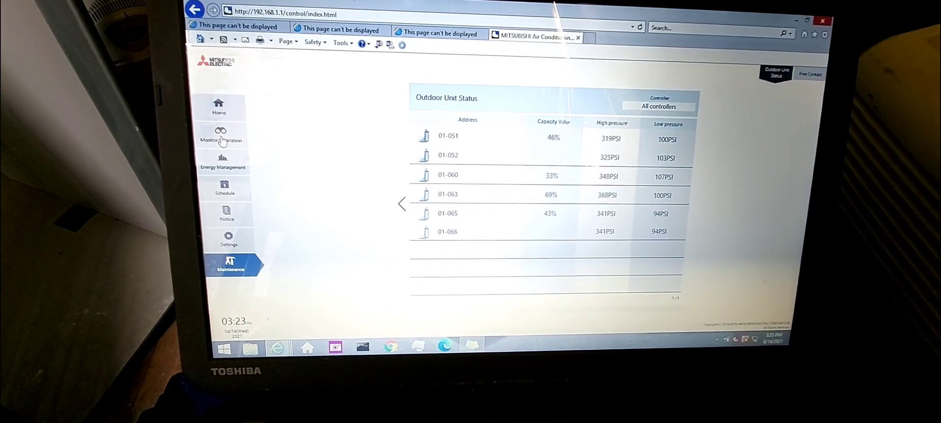
pyautogui.click(221, 134)
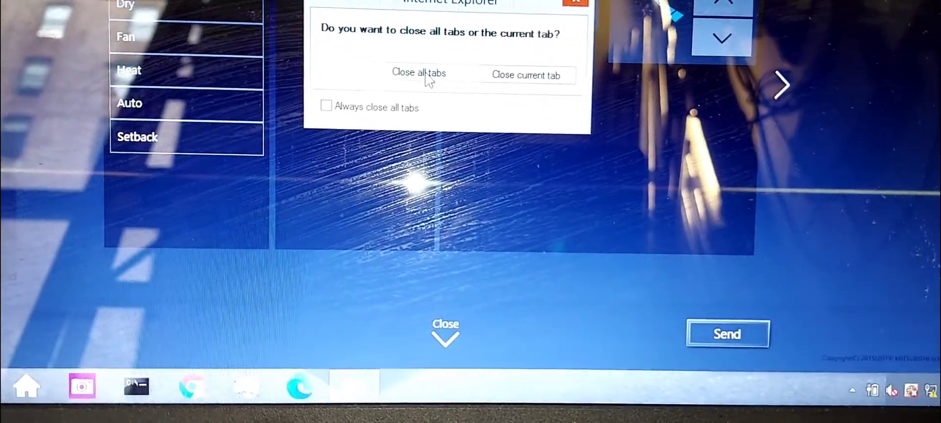
# Step: Close Internet Explorer with Close all tabs
pyautogui.click(418, 73)
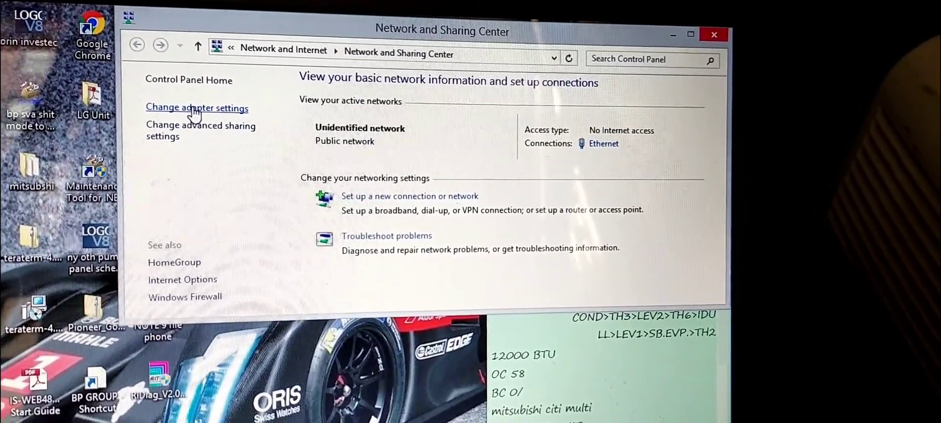
# Step: Open the Ethernet adapter's properties and select Internet Protocol Version 4 (TCP/IPv4)
pyautogui.click(197, 108)
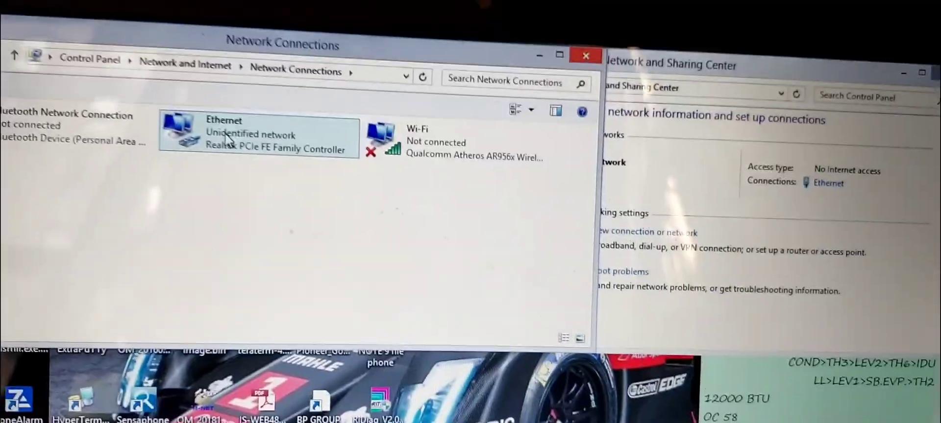
pyautogui.click(259, 134)
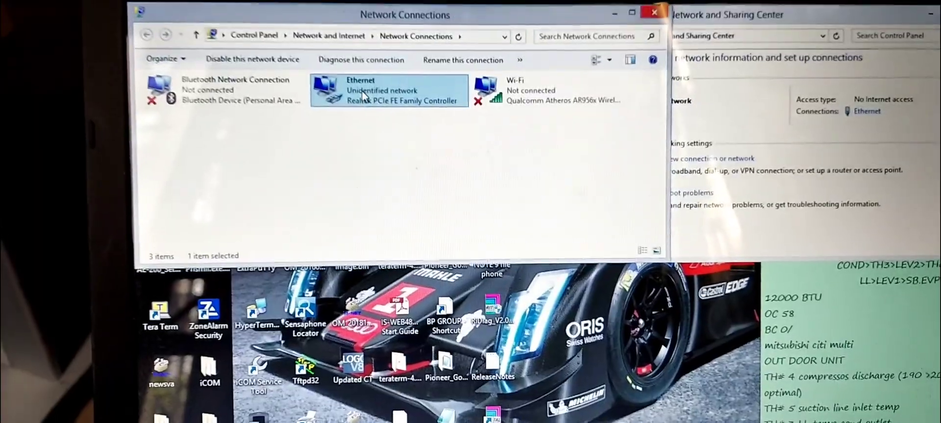
pyautogui.rightClick(388, 90)
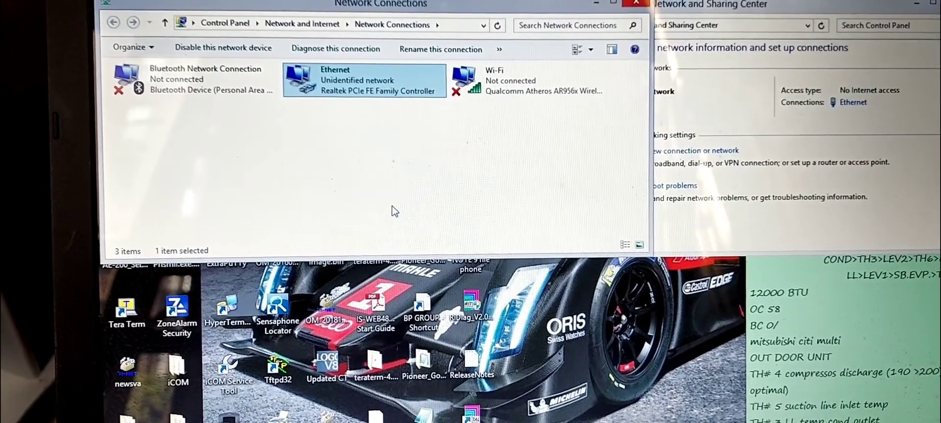
pyautogui.doubleClick(363, 80)
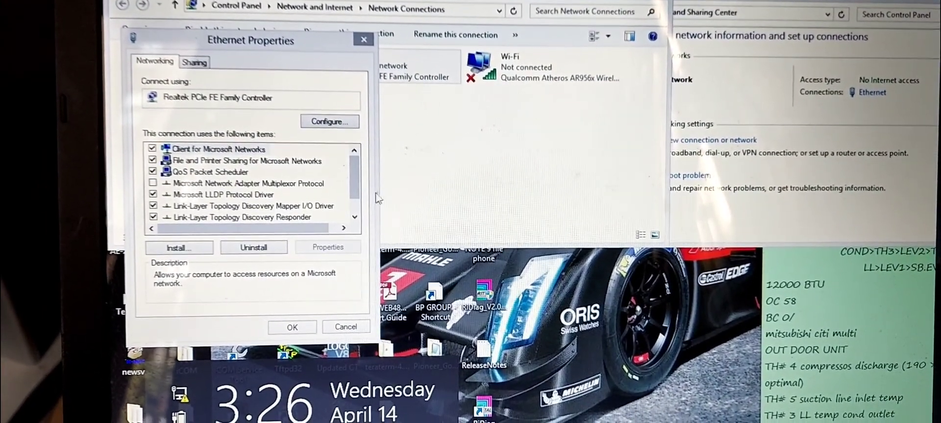
pyautogui.click(354, 220)
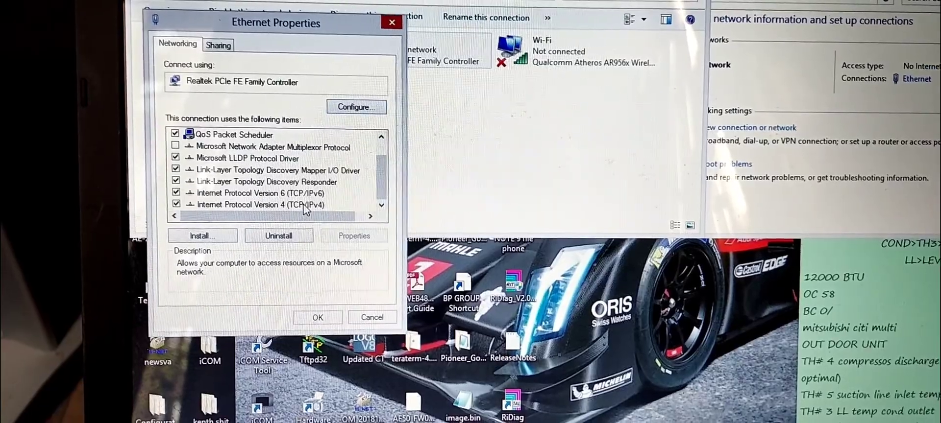
pyautogui.click(276, 205)
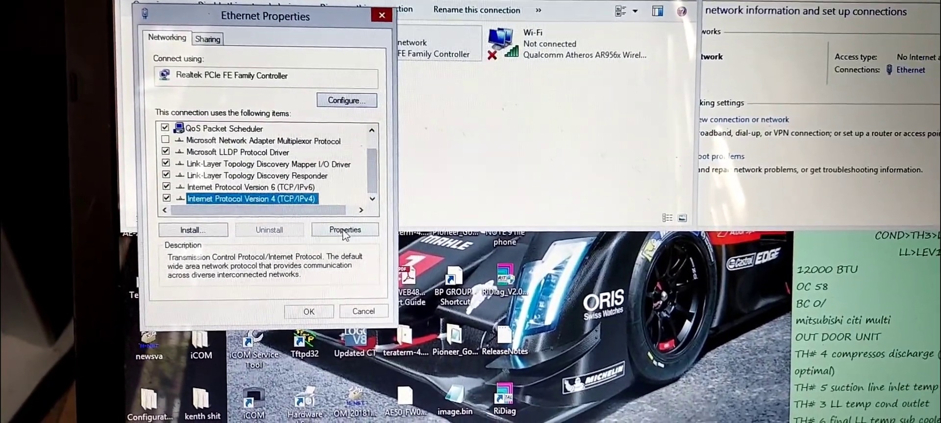
# Step: Open the IPv4 properties and enter 2 as the IP address's last part
pyautogui.click(345, 230)
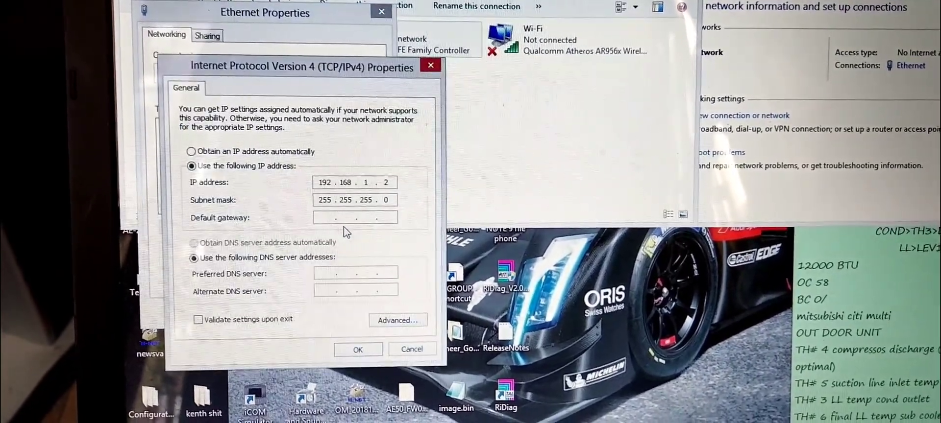
pyautogui.click(387, 178)
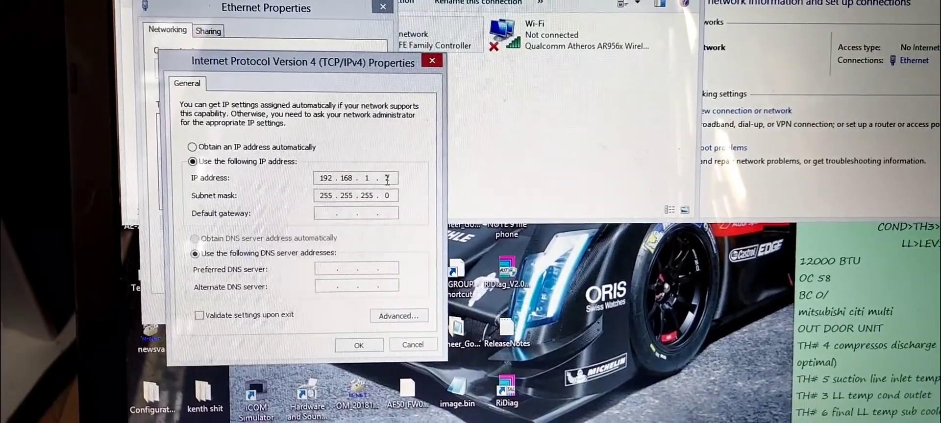
pyautogui.write('2')
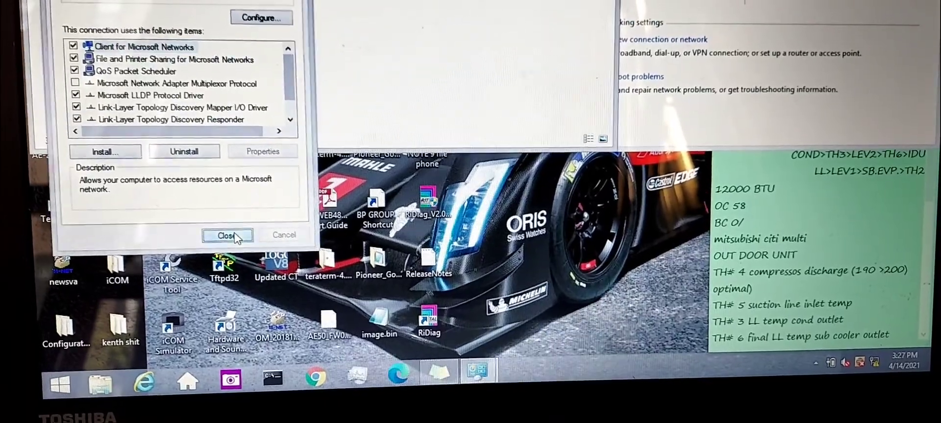
pyautogui.click(227, 235)
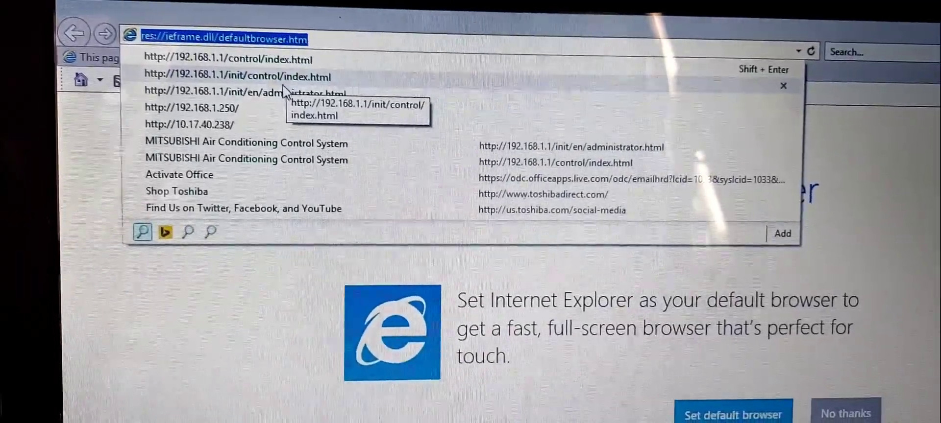
pyautogui.moveTo(270, 60)
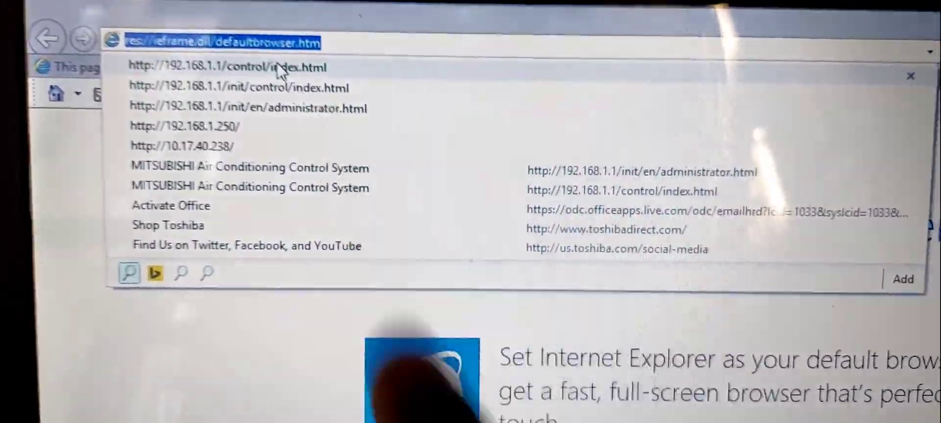
pyautogui.click(225, 67)
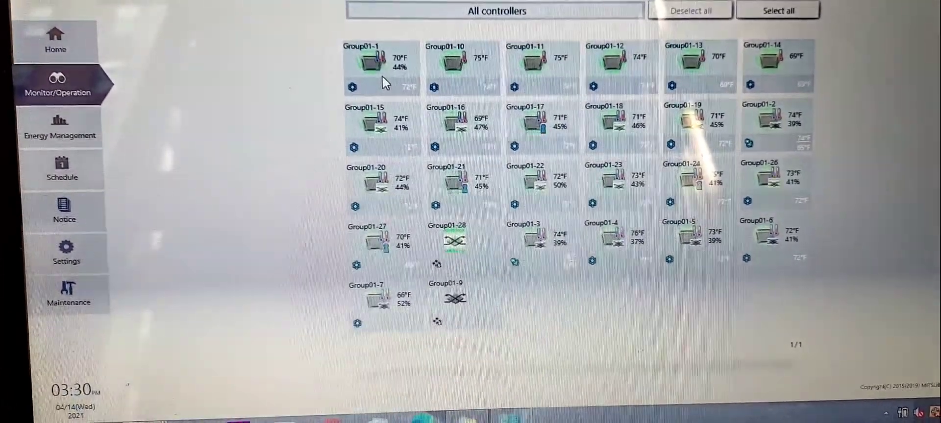
# Step: Turn Group01-1 OFF, then deselect its tile
pyautogui.click(378, 66)
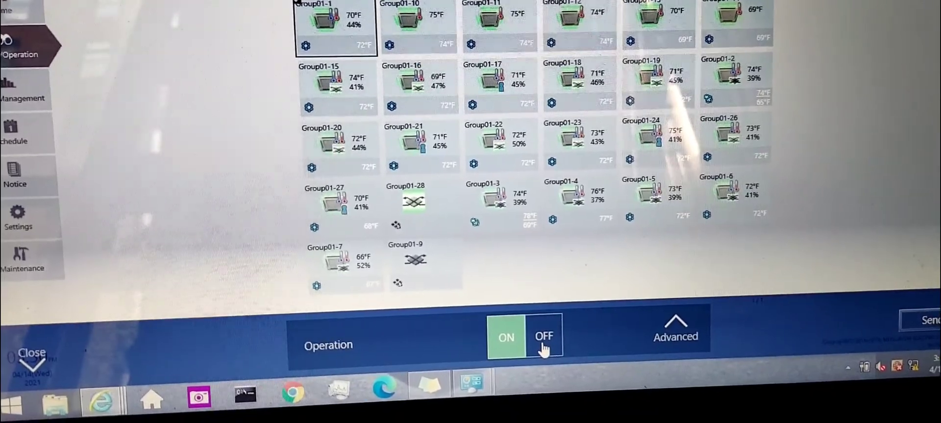
pyautogui.click(543, 337)
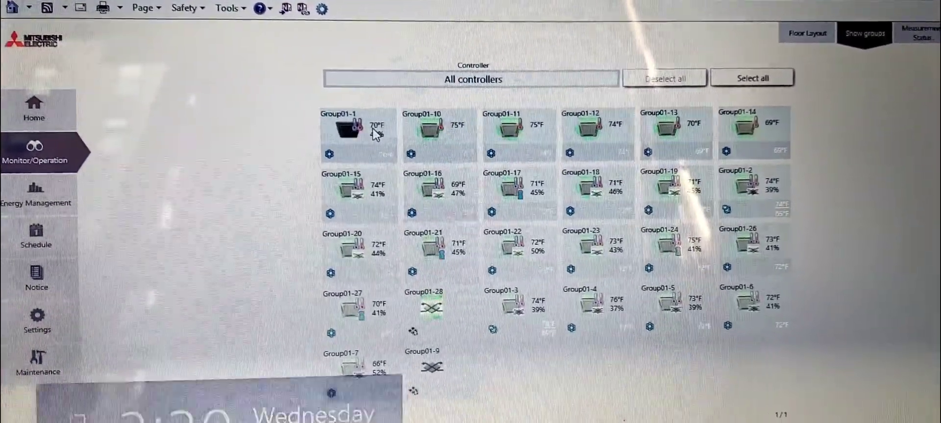
pyautogui.click(357, 132)
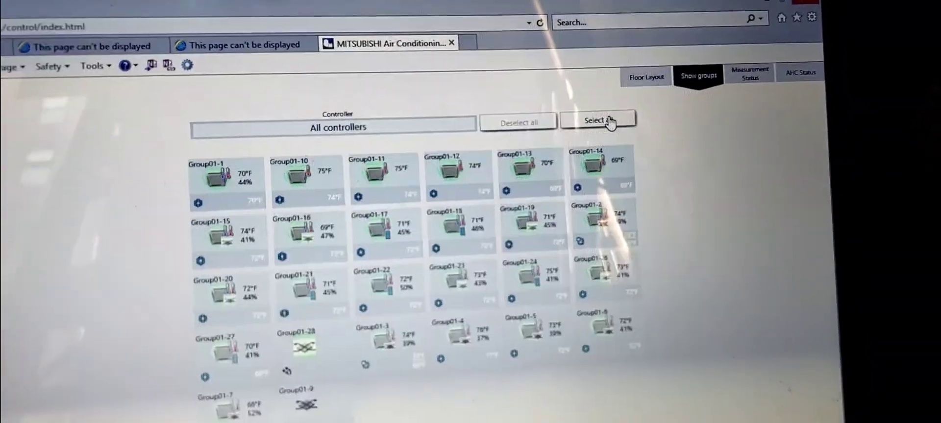
# Step: Select all group units for batch operation
pyautogui.click(598, 120)
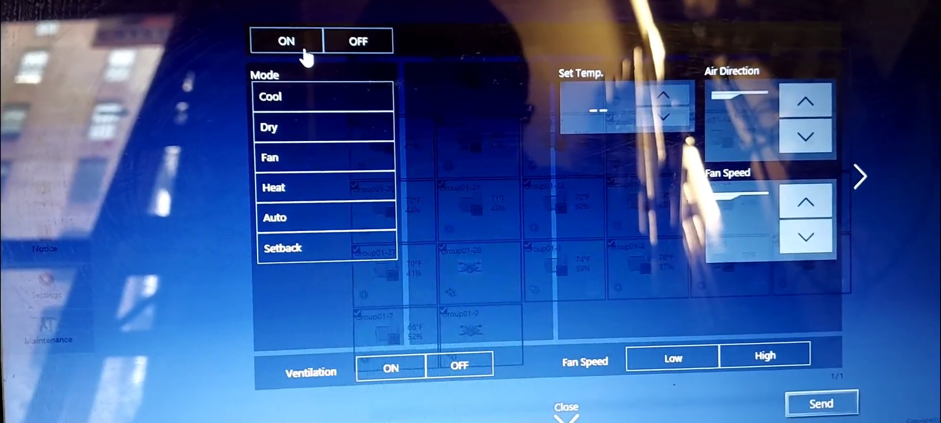
# Step: Turn all units ON in Cool mode at 71°F, then close the panel
pyautogui.click(286, 41)
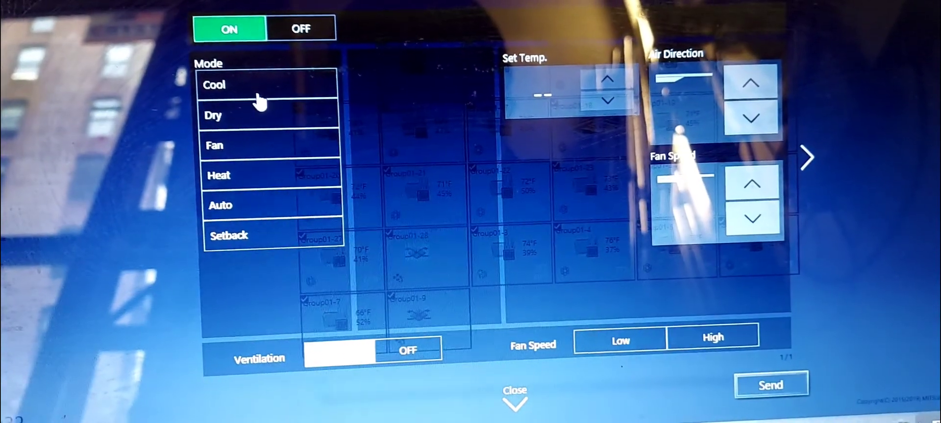
pyautogui.click(240, 93)
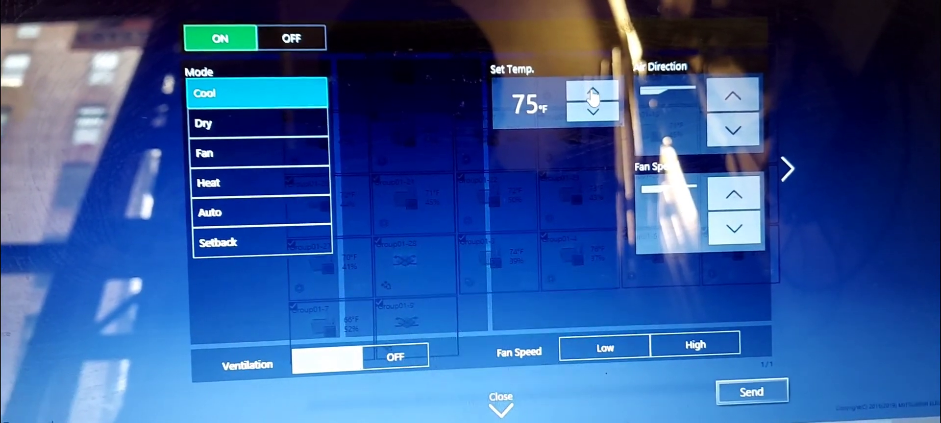
pyautogui.click(592, 90)
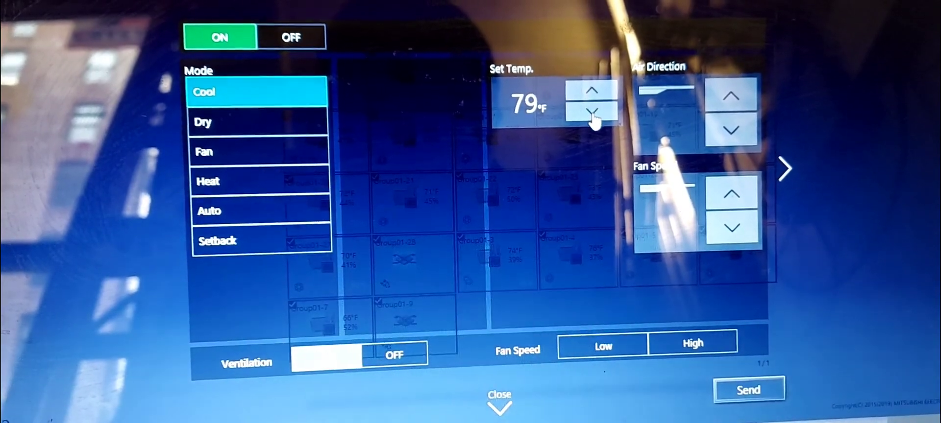
pyautogui.click(593, 114)
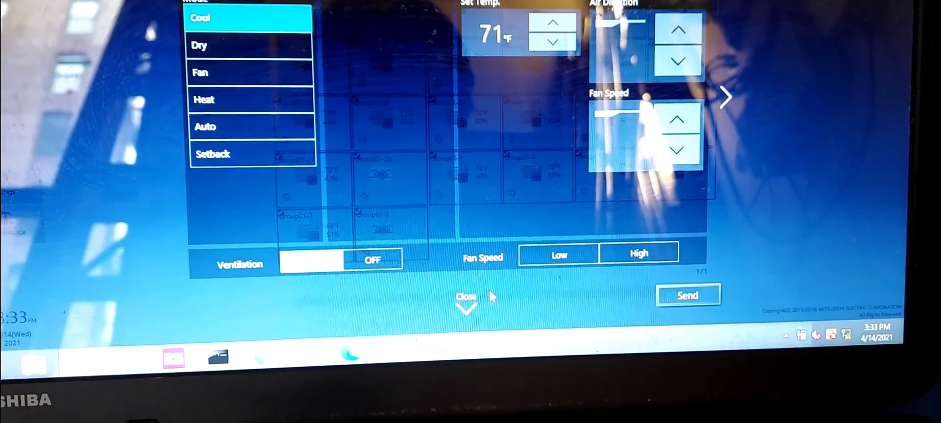
pyautogui.click(466, 298)
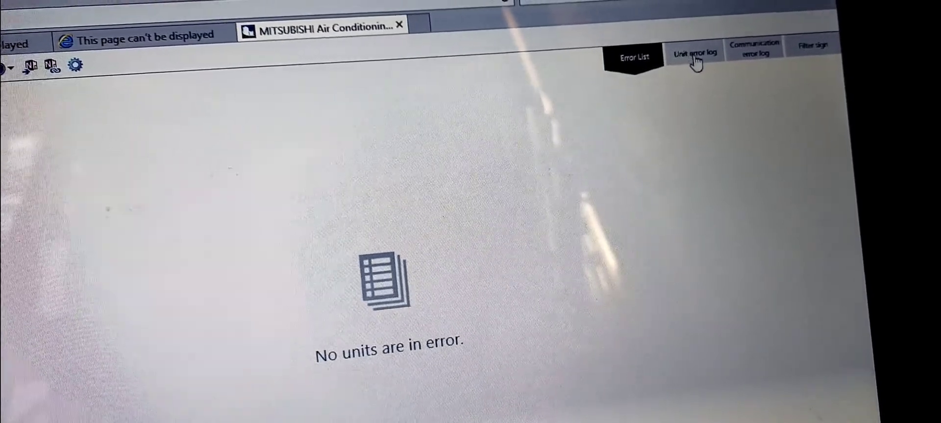
# Step: View the Unit error log tab under Notice
pyautogui.click(812, 45)
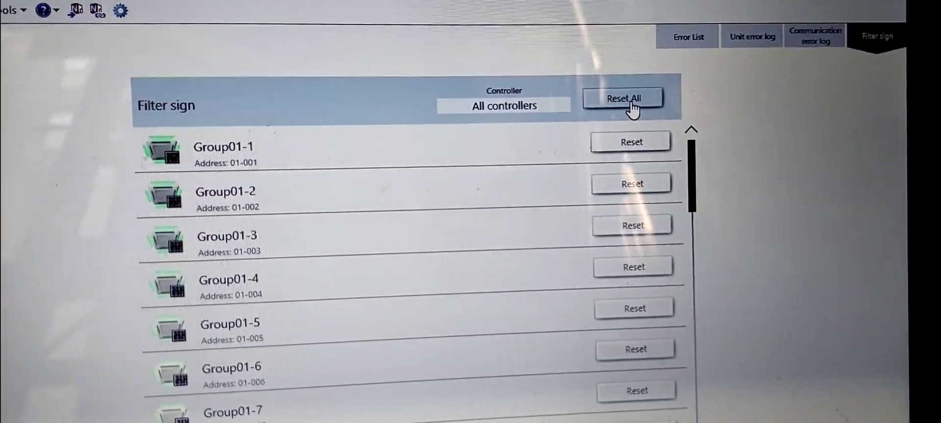
# Step: Reset all filter signs, confirm with OK, and return to the Error List
pyautogui.click(622, 99)
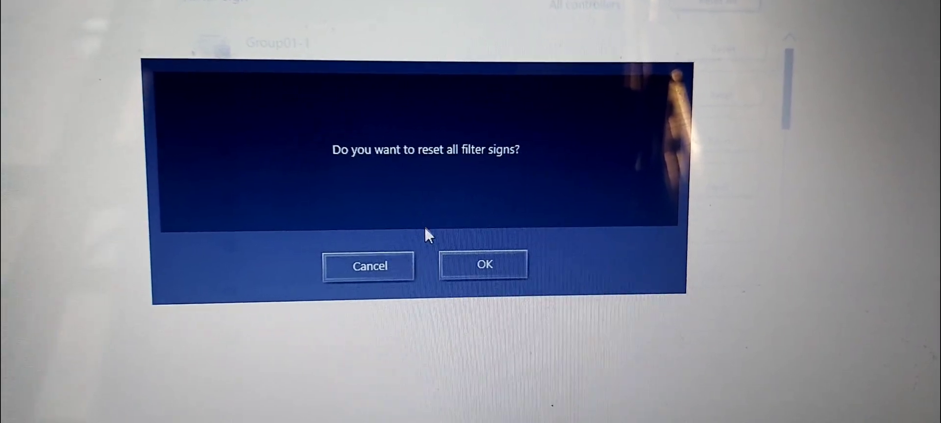
pyautogui.click(484, 265)
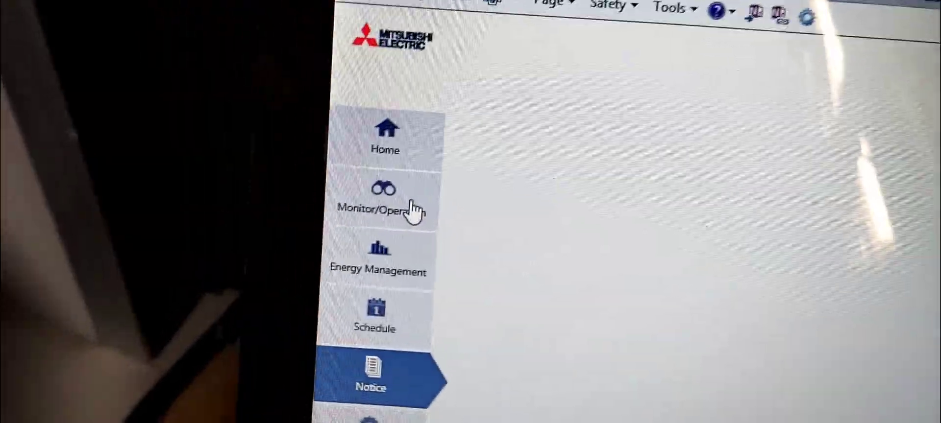
pyautogui.click(383, 206)
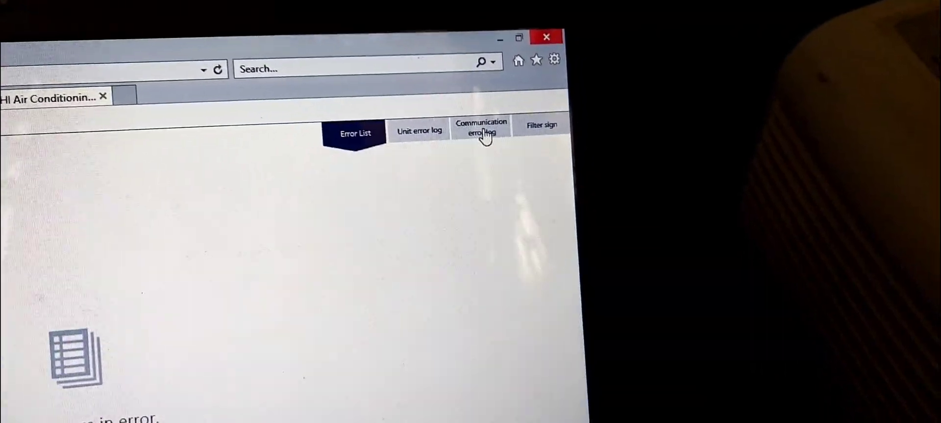
# Step: Open the Communication error log and page down through its older error code entries
pyautogui.click(481, 127)
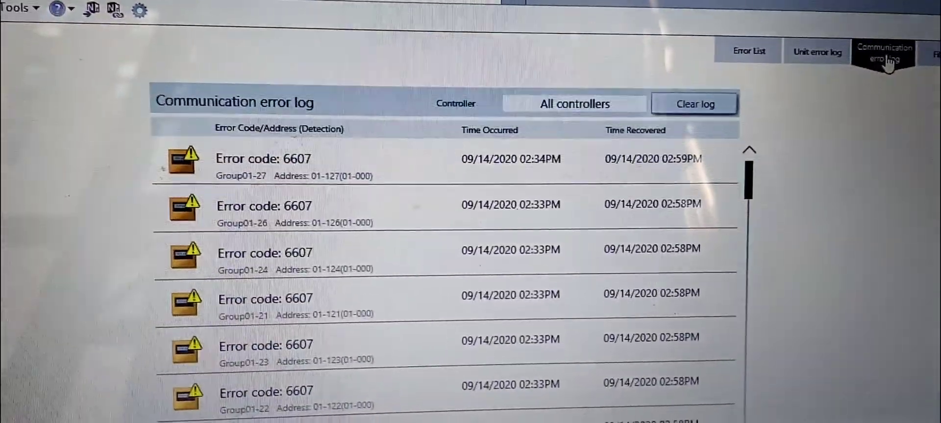
pyautogui.scroll(-3)
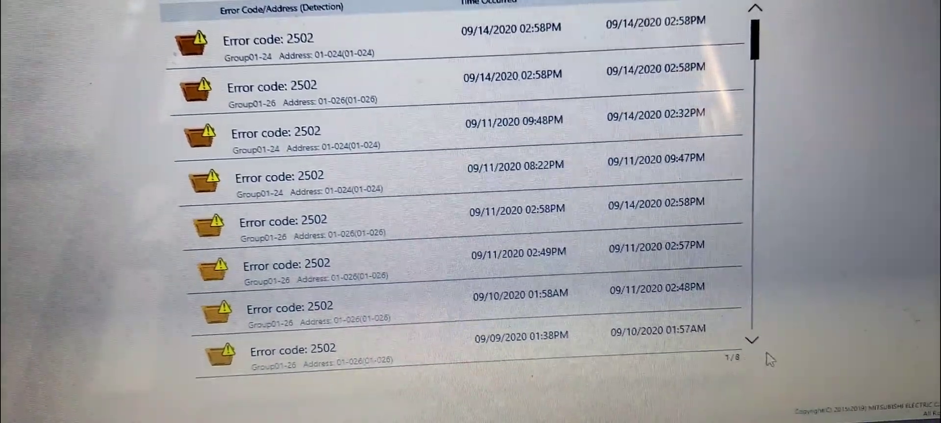
pyautogui.click(754, 341)
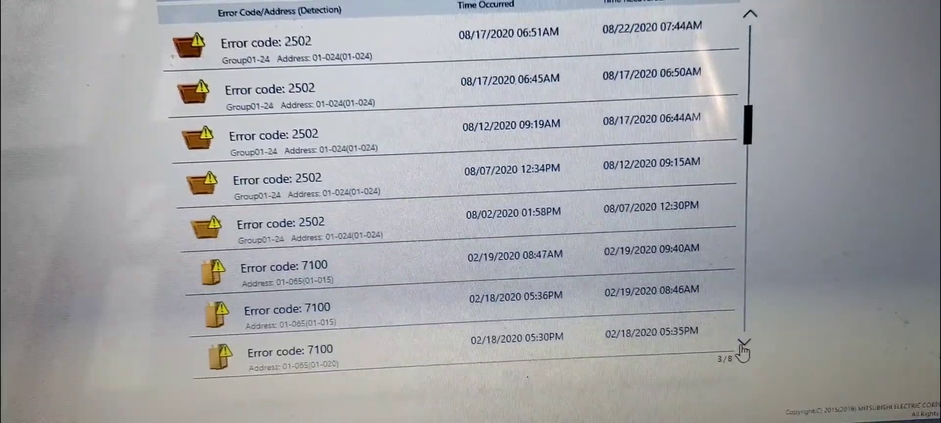
pyautogui.click(743, 351)
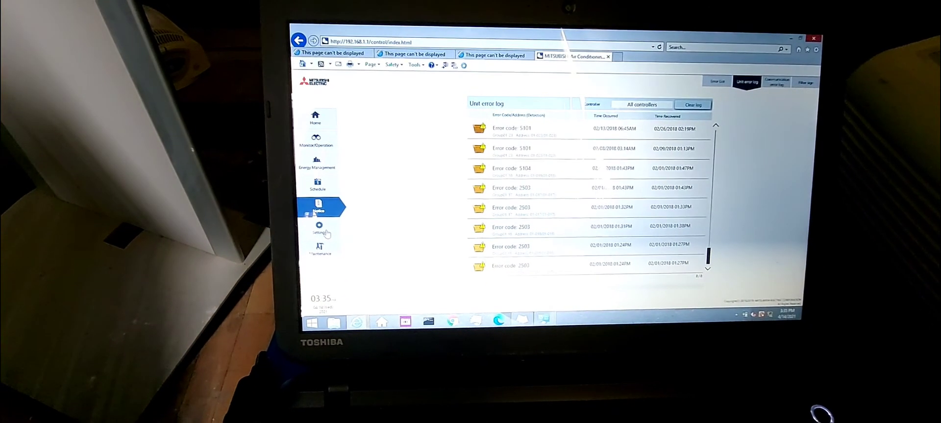
# Step: Show the Maintenance menu from the left sidebar
pyautogui.click(320, 249)
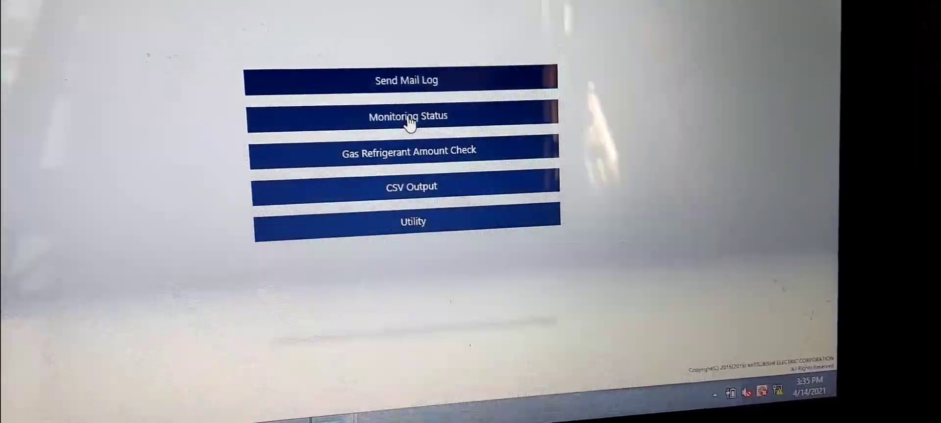
pyautogui.click(407, 116)
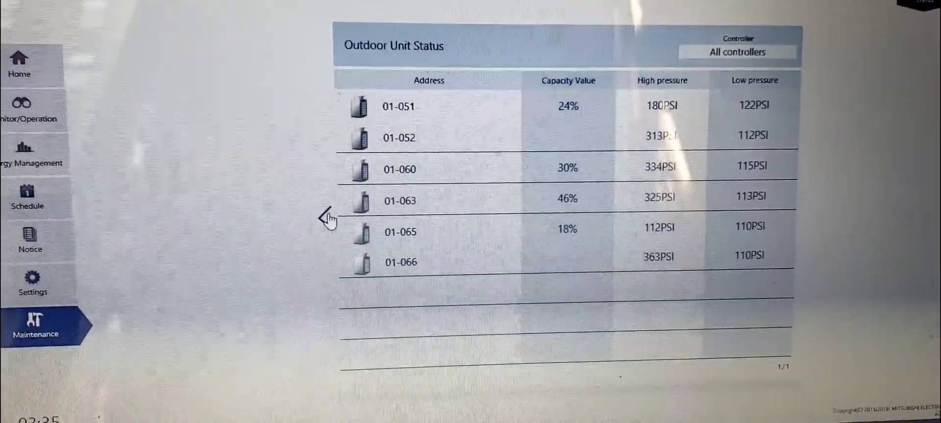
pyautogui.click(35, 329)
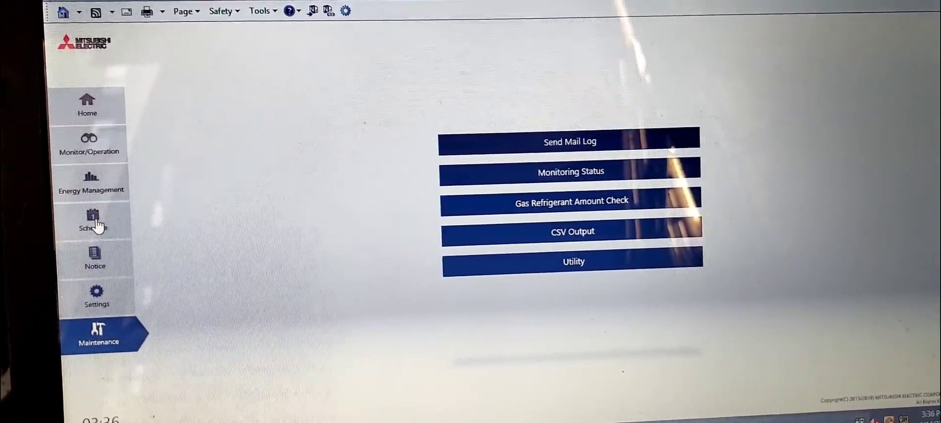
# Step: Go to Schedule settings and confirm Group01-1 to show its April 2021 calendar
pyautogui.click(93, 222)
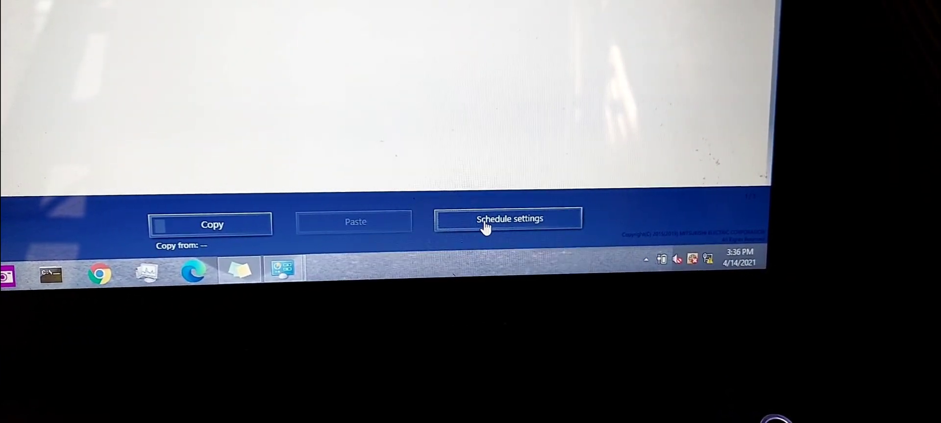
pyautogui.click(508, 219)
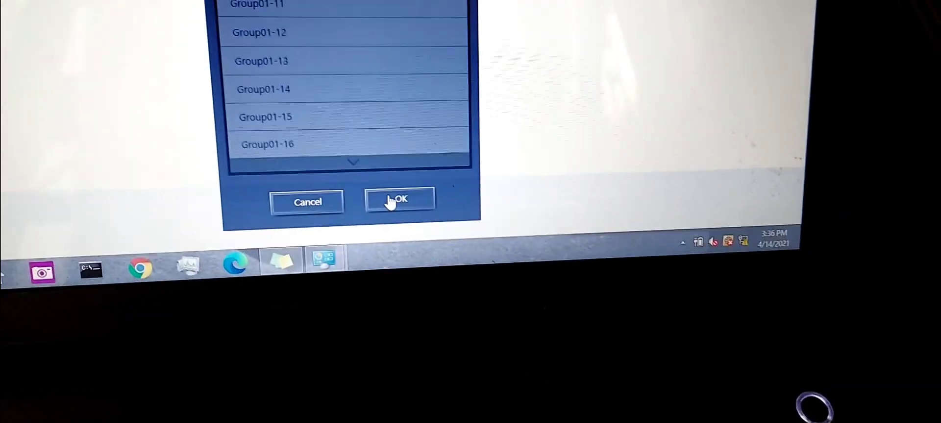
pyautogui.click(399, 200)
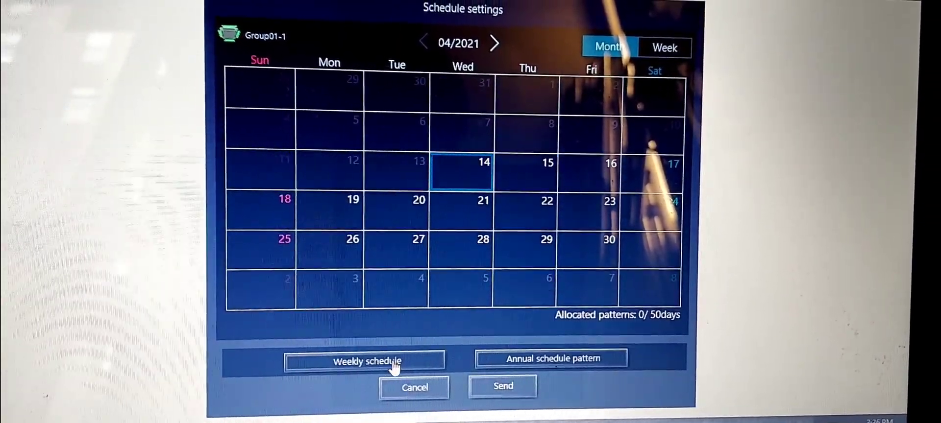
# Step: Add a Group01-1 weekly event at 04:00 AM that turns the unit ON in Dry mode
pyautogui.click(363, 361)
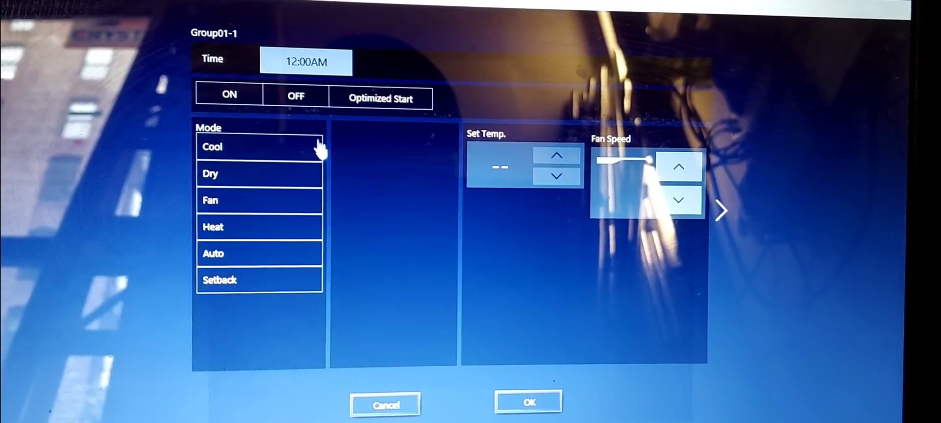
pyautogui.click(306, 62)
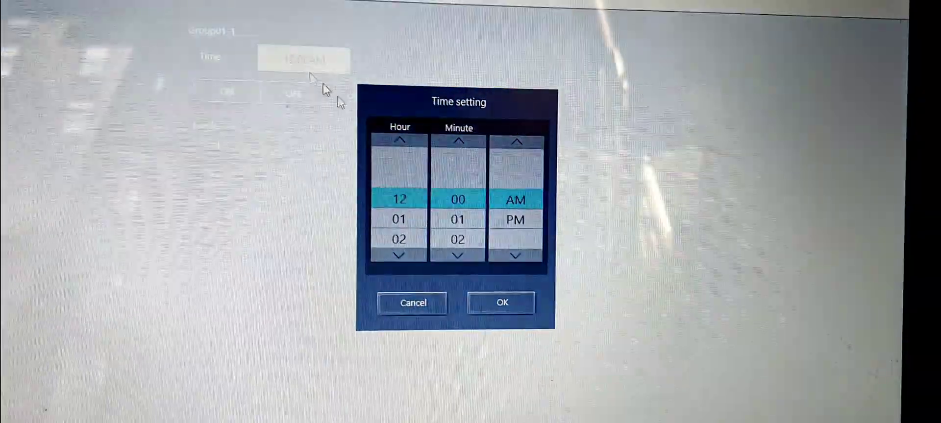
pyautogui.click(399, 256)
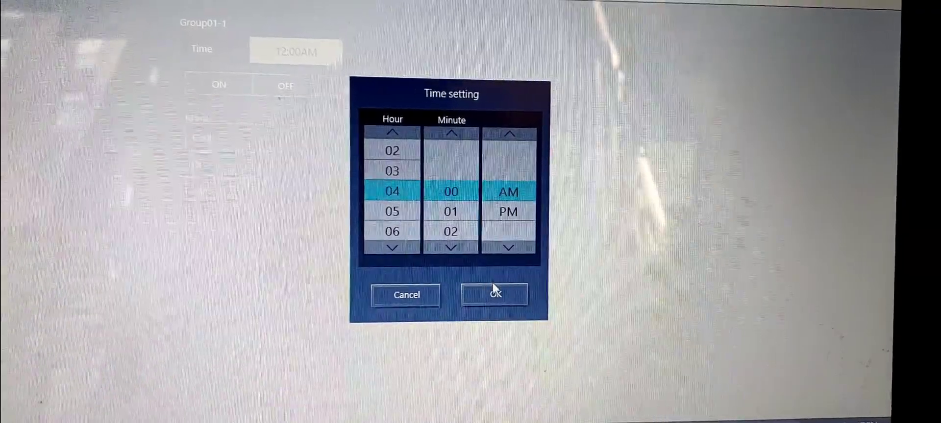
pyautogui.click(494, 294)
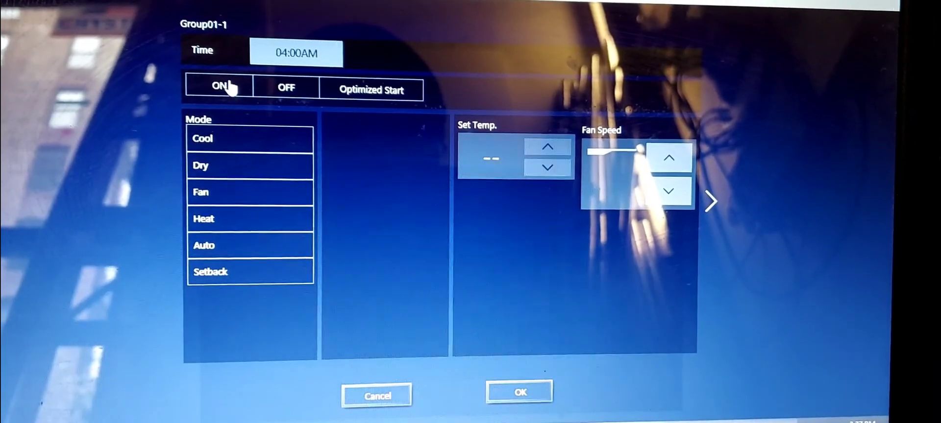
pyautogui.click(216, 88)
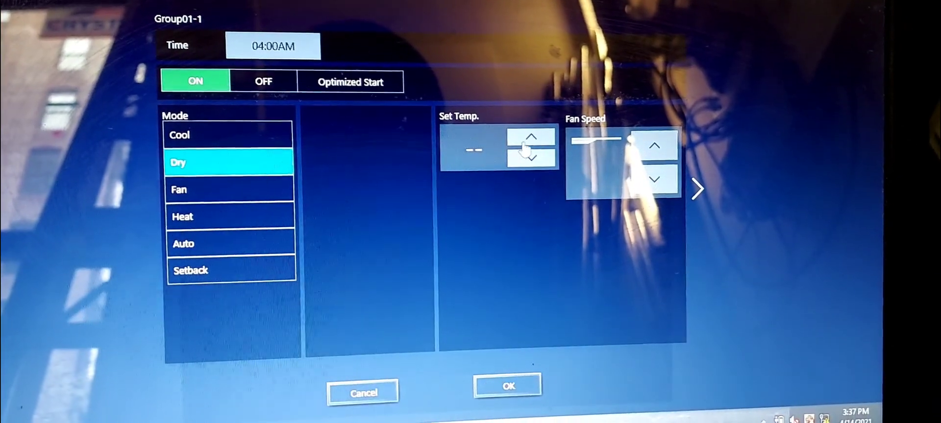
# Step: Cancel the event edit and weekly schedule, confirming the unsaved changes will be lost
pyautogui.click(530, 136)
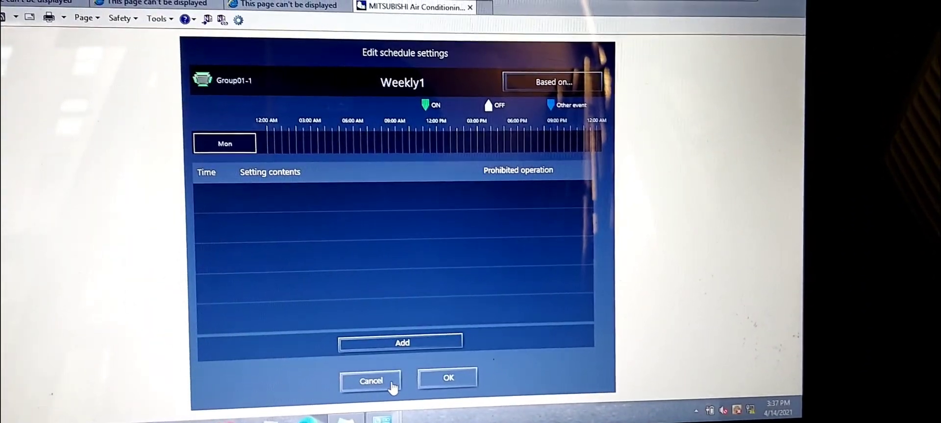
pyautogui.click(370, 381)
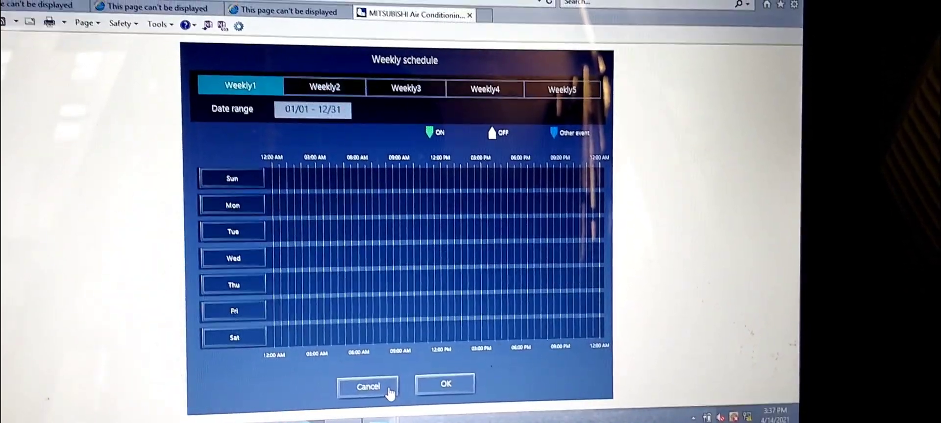
pyautogui.click(368, 387)
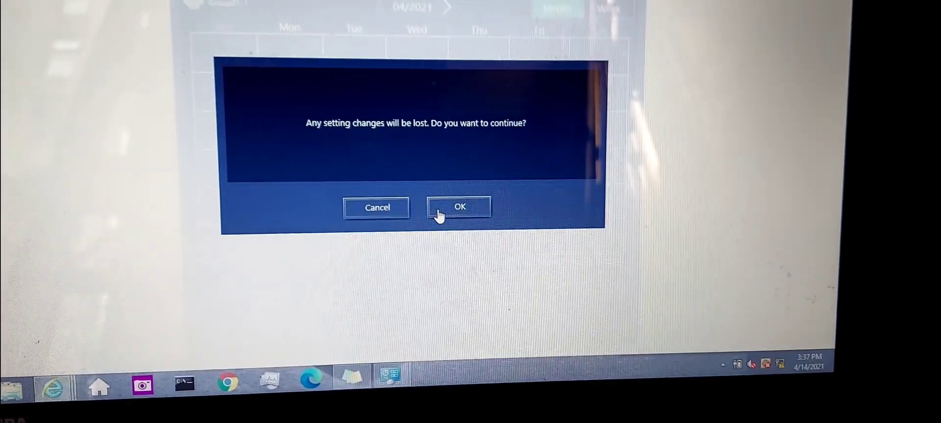
pyautogui.click(459, 206)
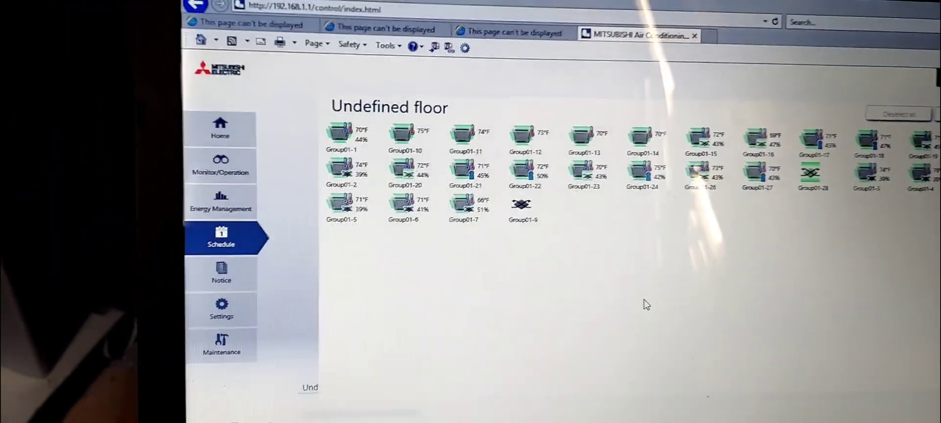